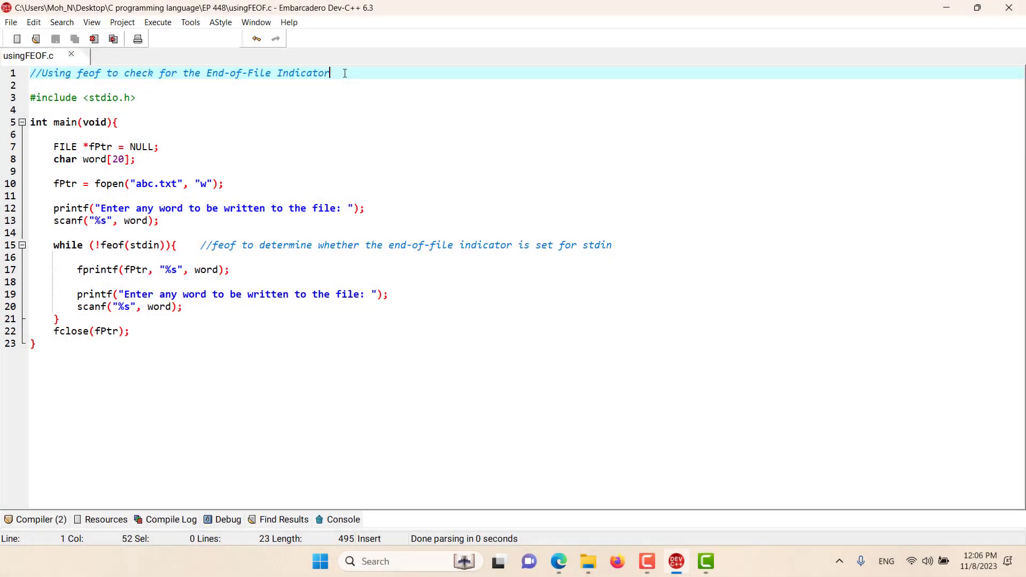
mouse_move(109, 84)
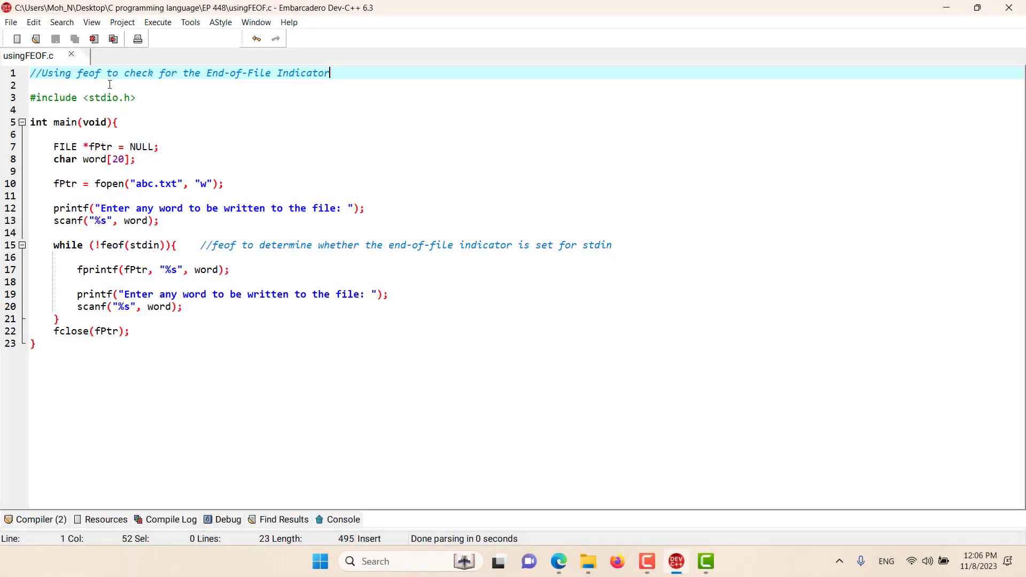
- Highlight the opening comment, NULL, the fopen call and the abc.txt file name
double_click(87, 73)
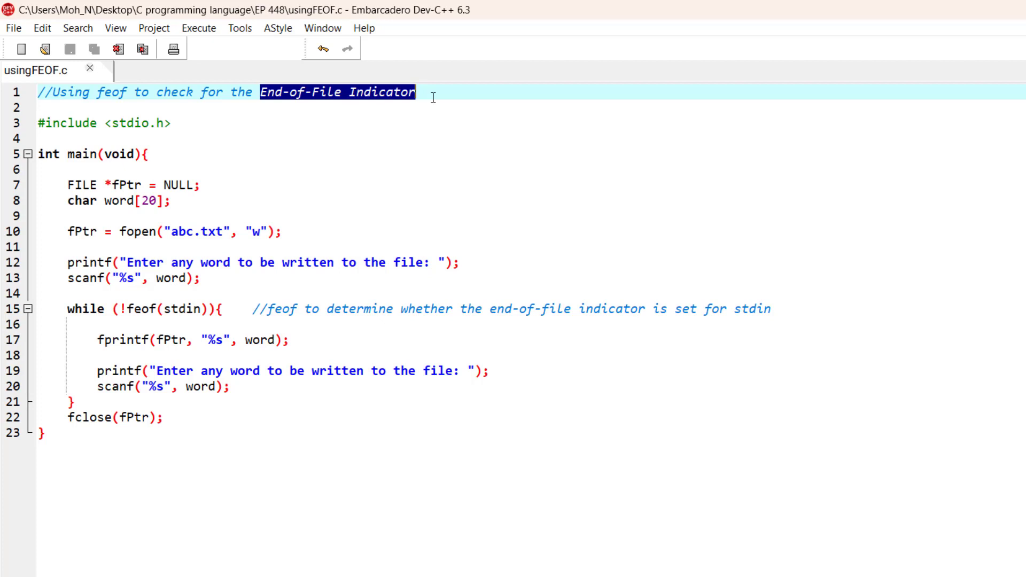
mouse_move(211, 177)
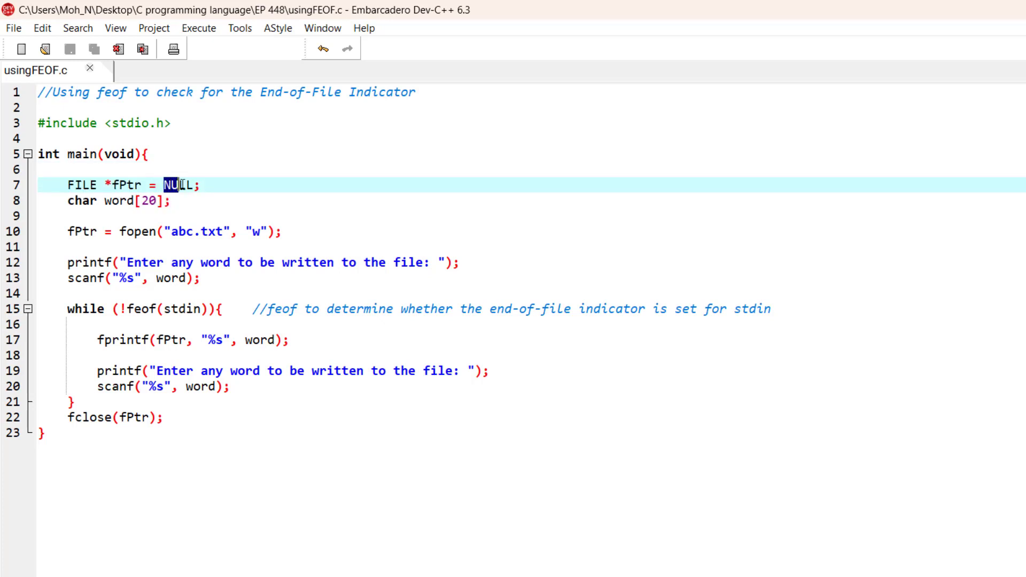
double_click(120, 184)
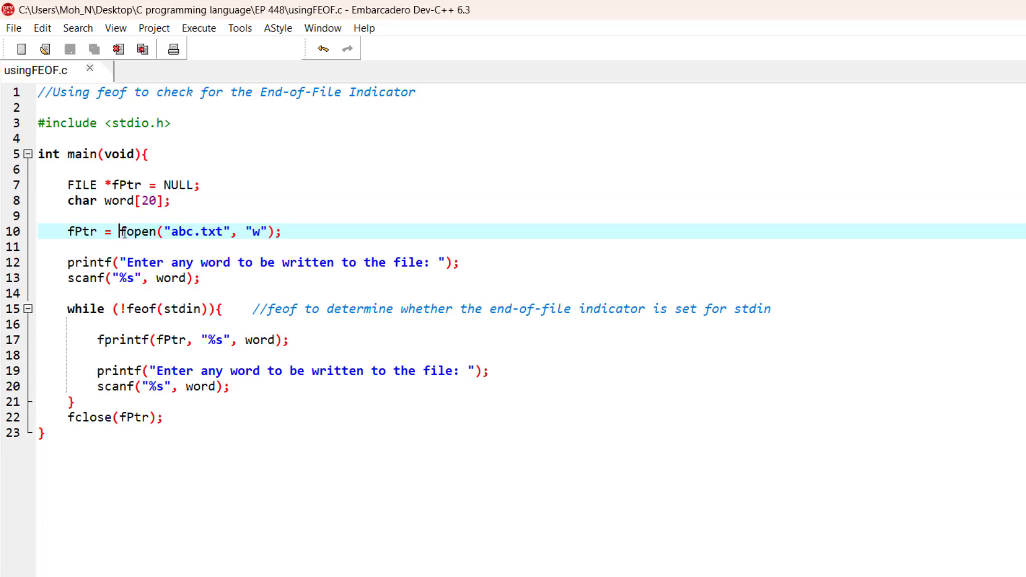
double_click(136, 232)
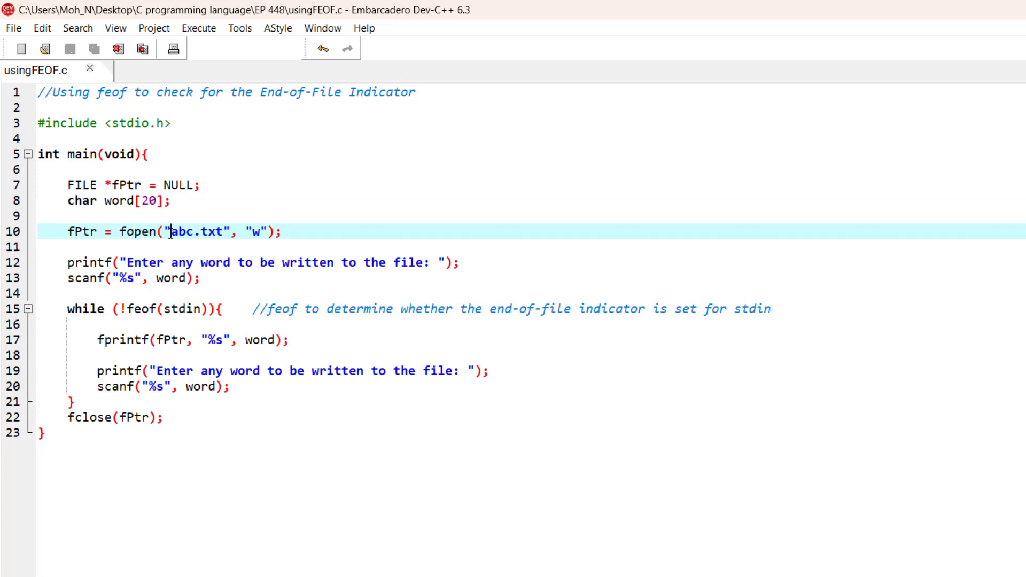
double_click(196, 231)
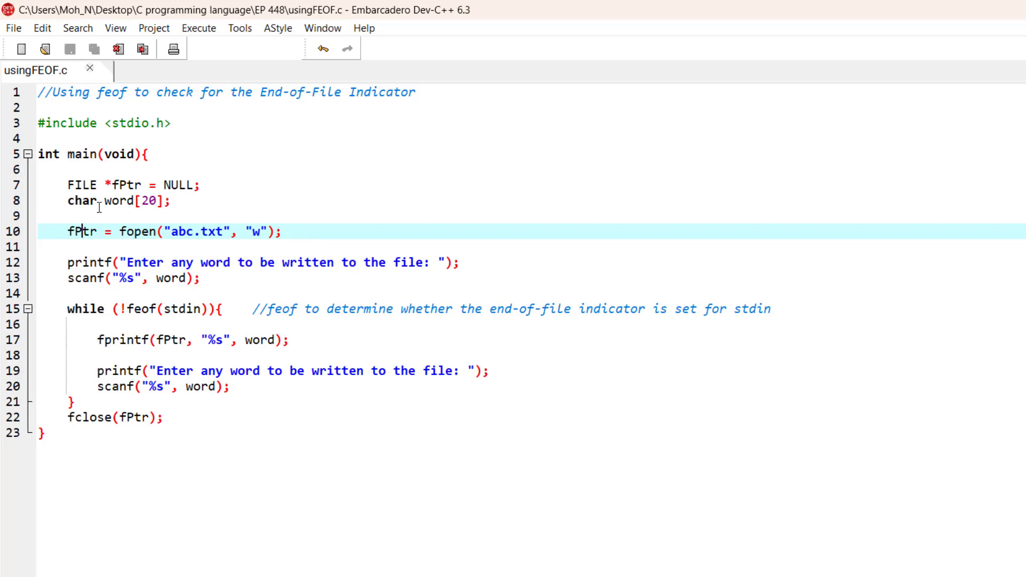
- Highlight the word array, the prompt text and the %s format in scanf
double_click(119, 201)
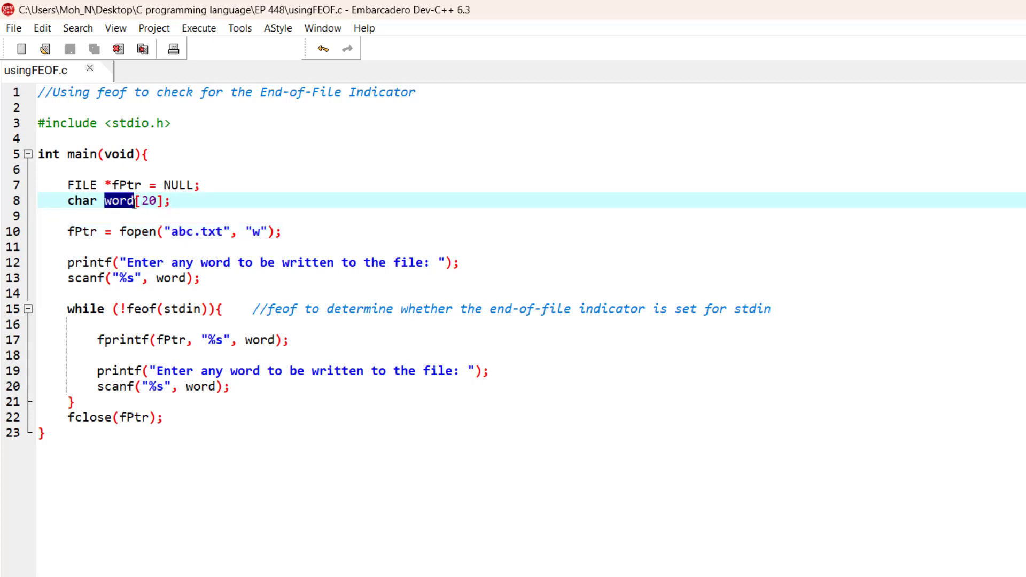
mouse_move(131, 323)
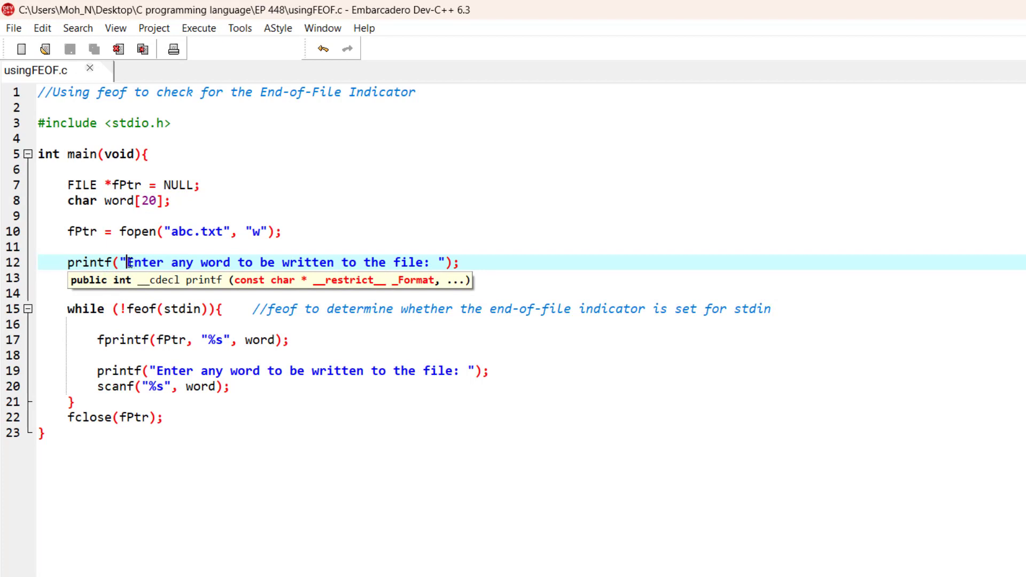
left_click_drag(125, 263, 236, 263)
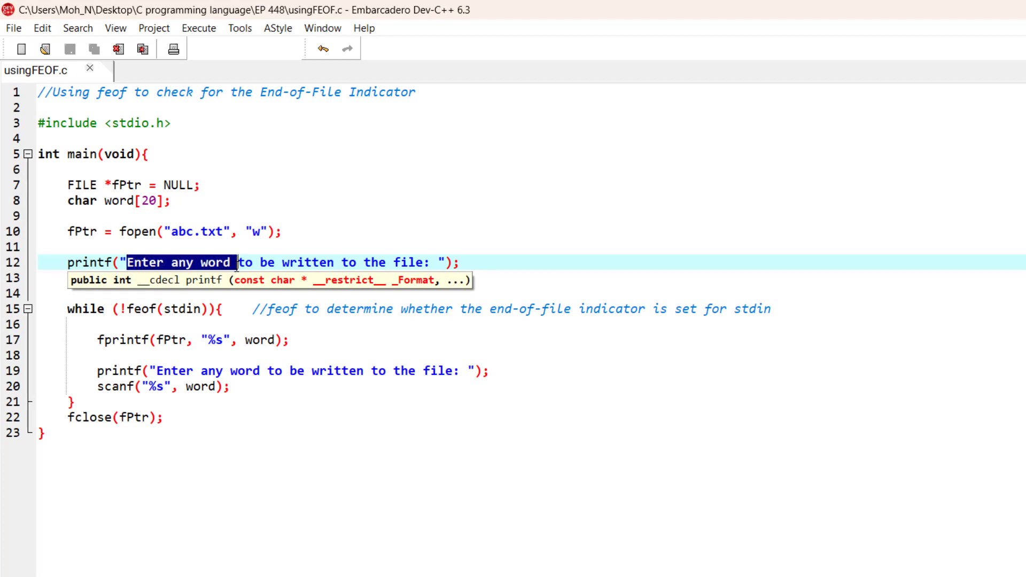
double_click(301, 262)
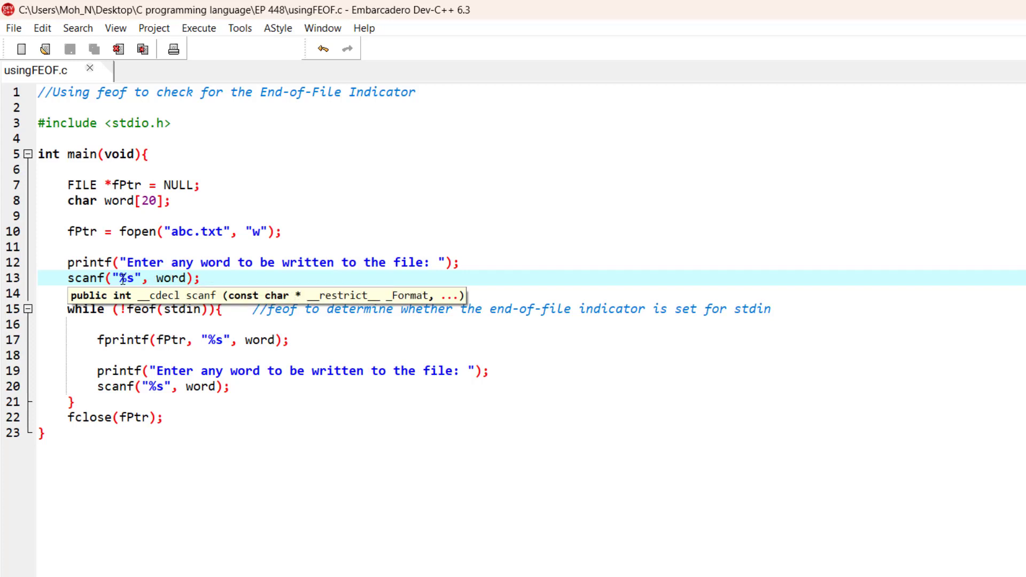
double_click(172, 277)
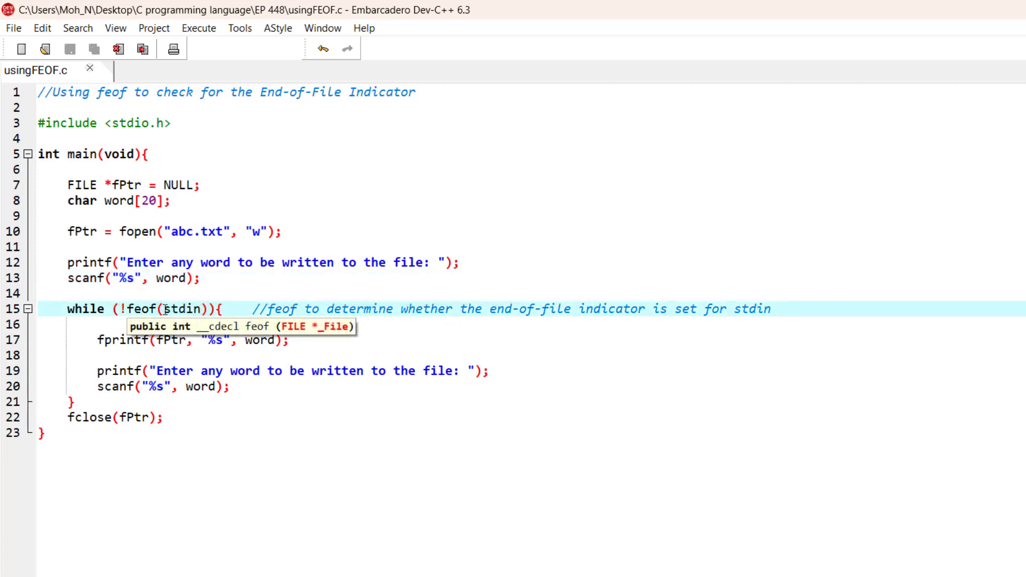
- Highlight feof(stdin) in the loop condition, then open the Execute menu
double_click(183, 309)
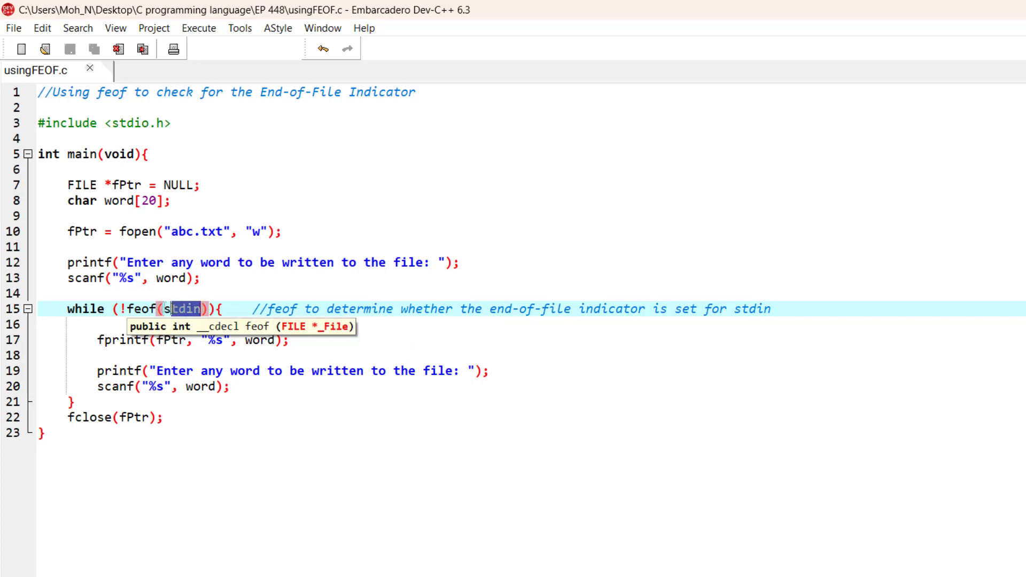
double_click(186, 309)
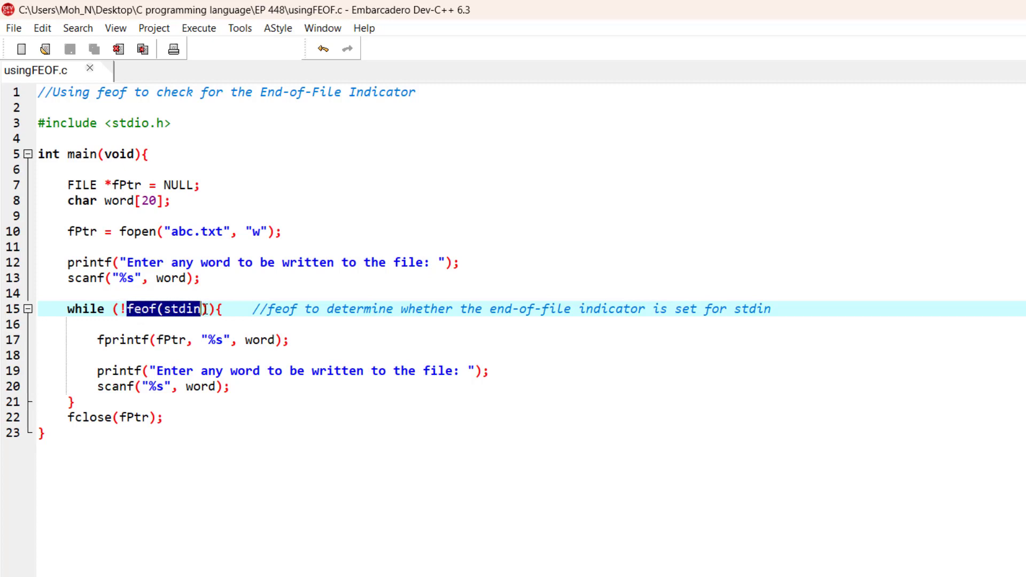
double_click(753, 309)
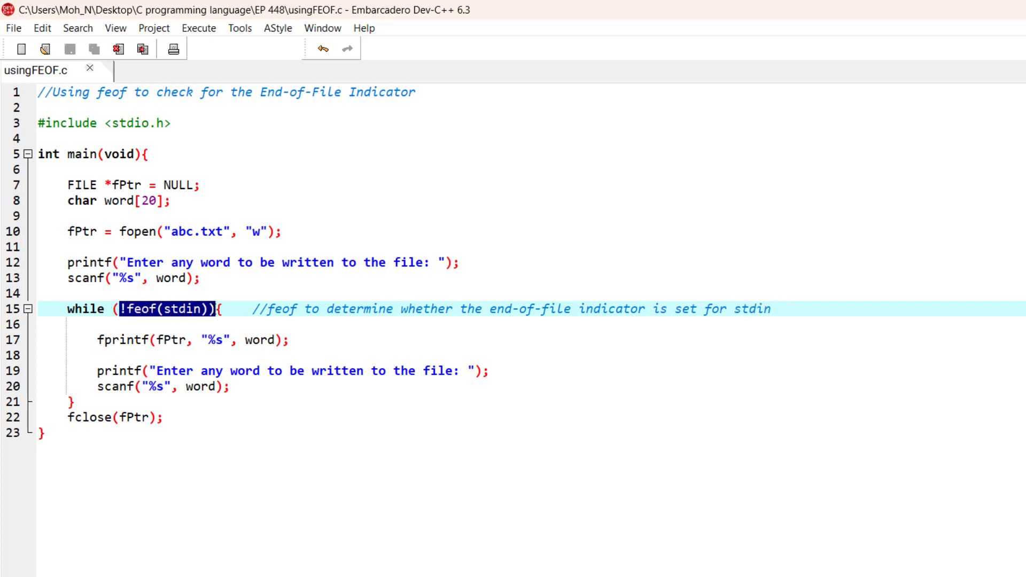
mouse_move(62, 422)
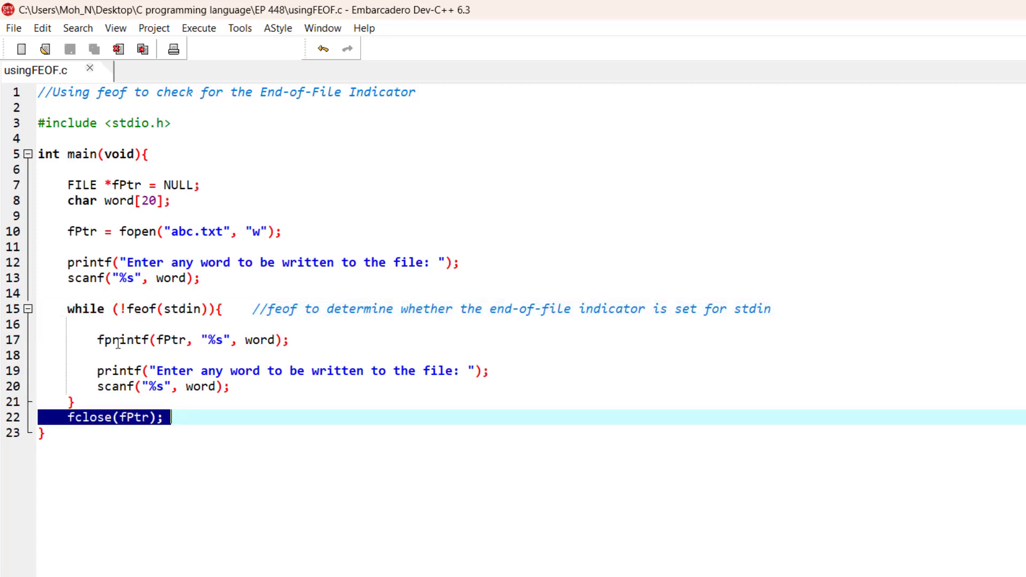
mouse_move(138, 332)
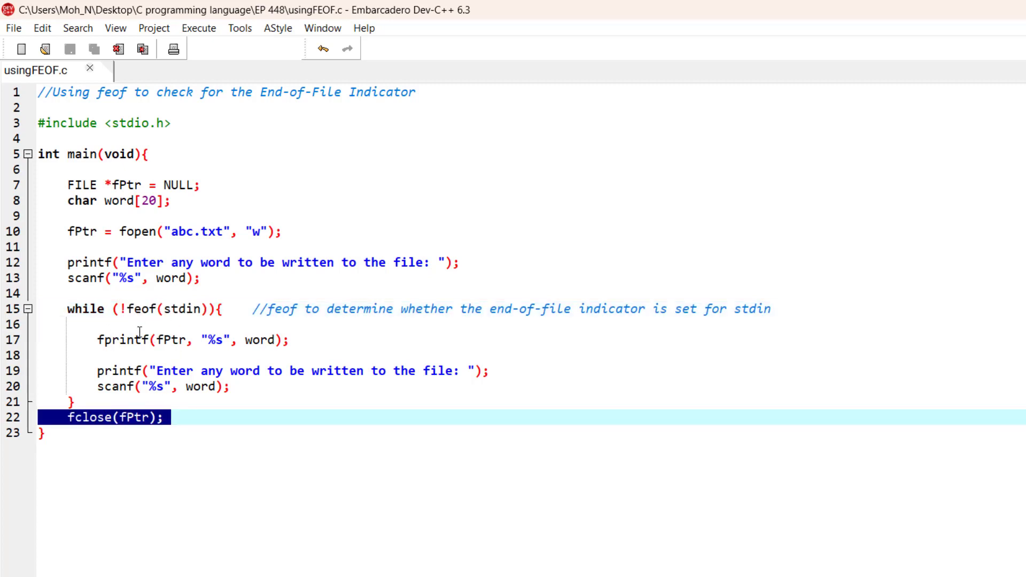
mouse_move(229, 353)
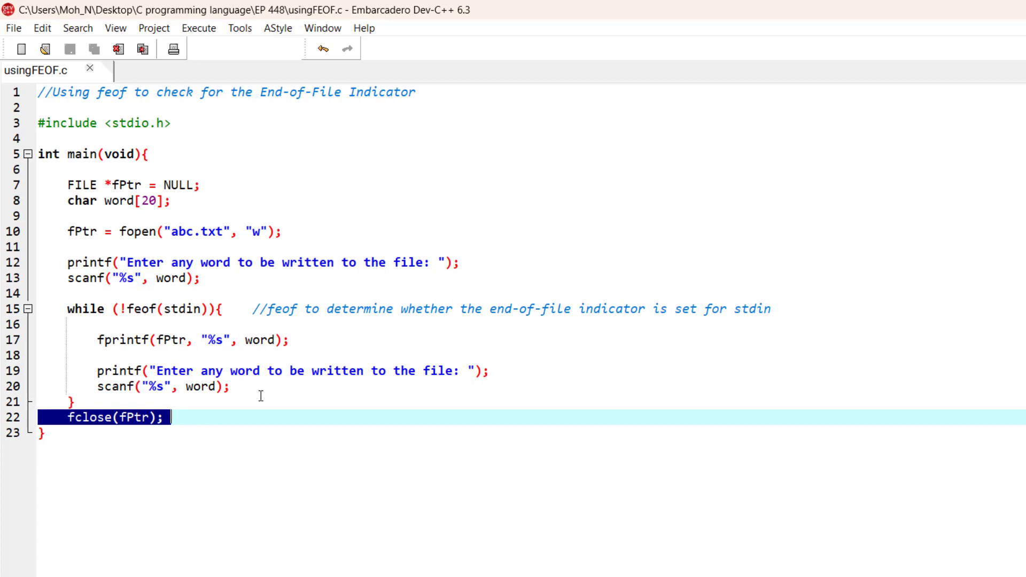
mouse_move(167, 315)
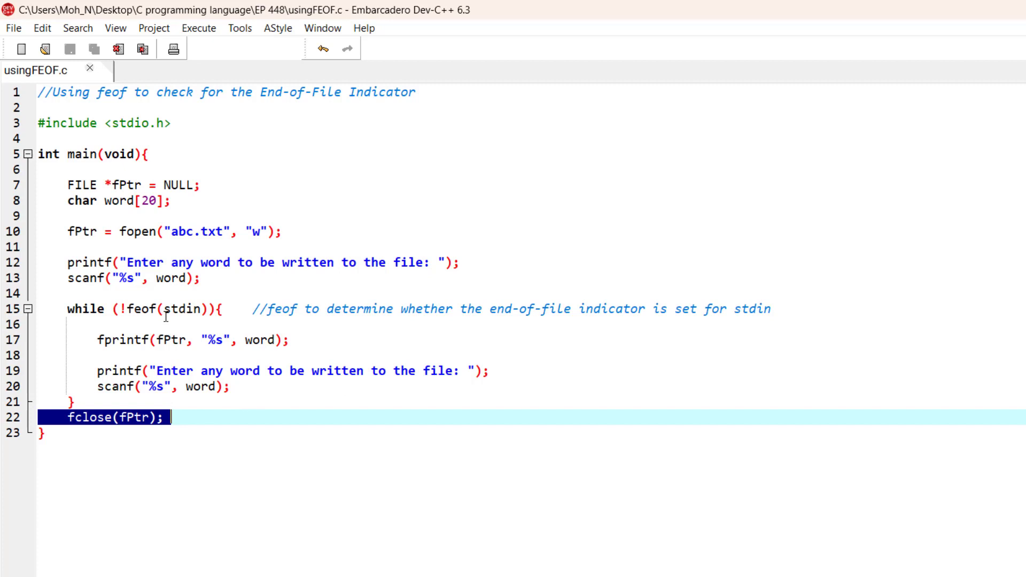
double_click(173, 309)
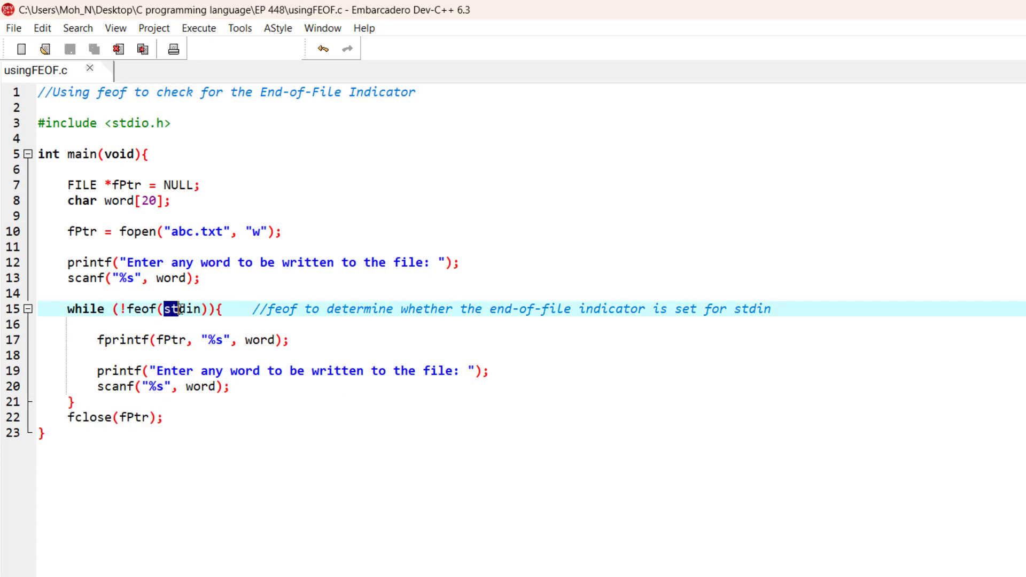
double_click(186, 309)
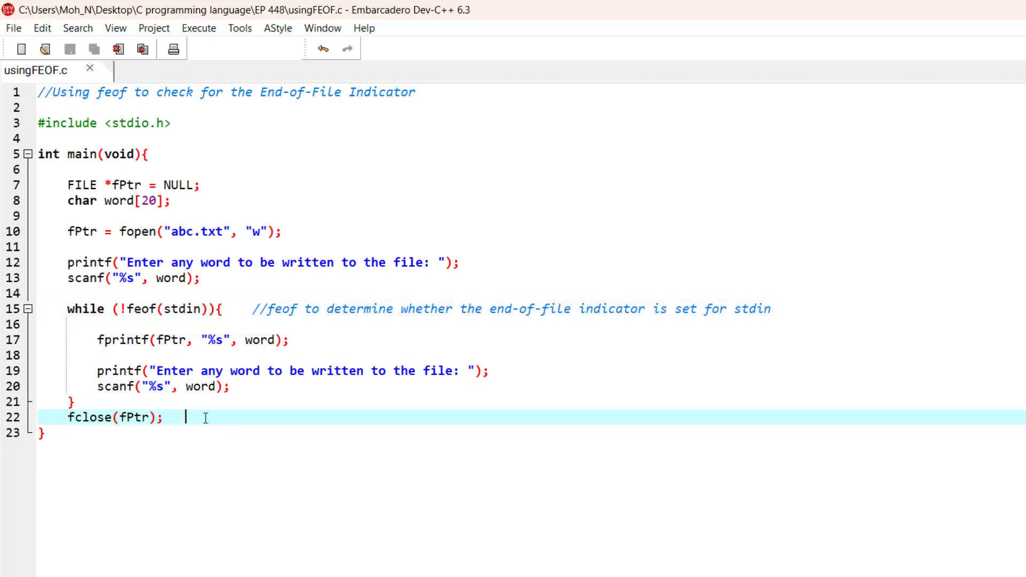
left_click(199, 28)
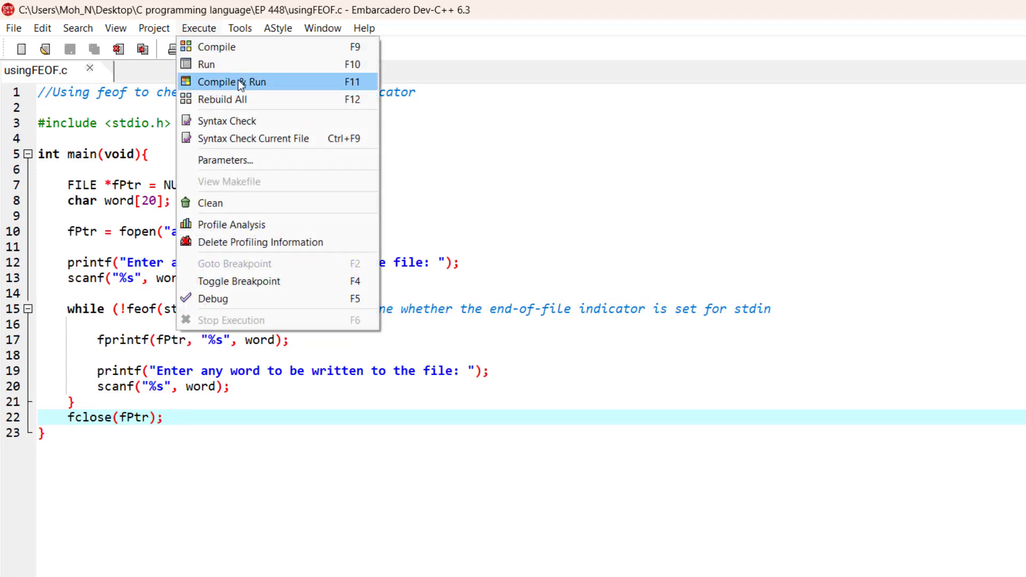
- Compile and run the program, entering the words hi, hello and how
left_click(230, 81)
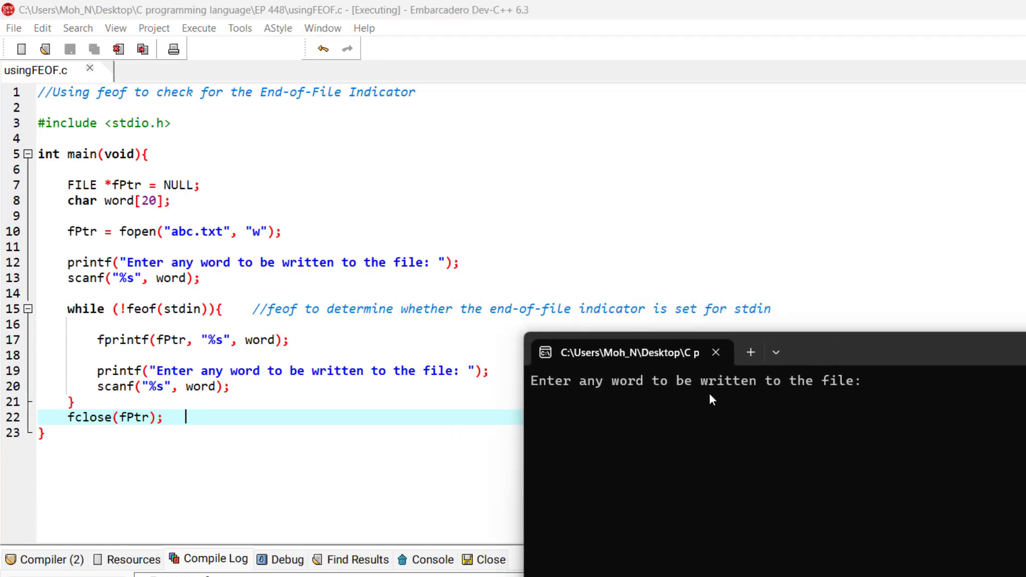
mouse_move(888, 394)
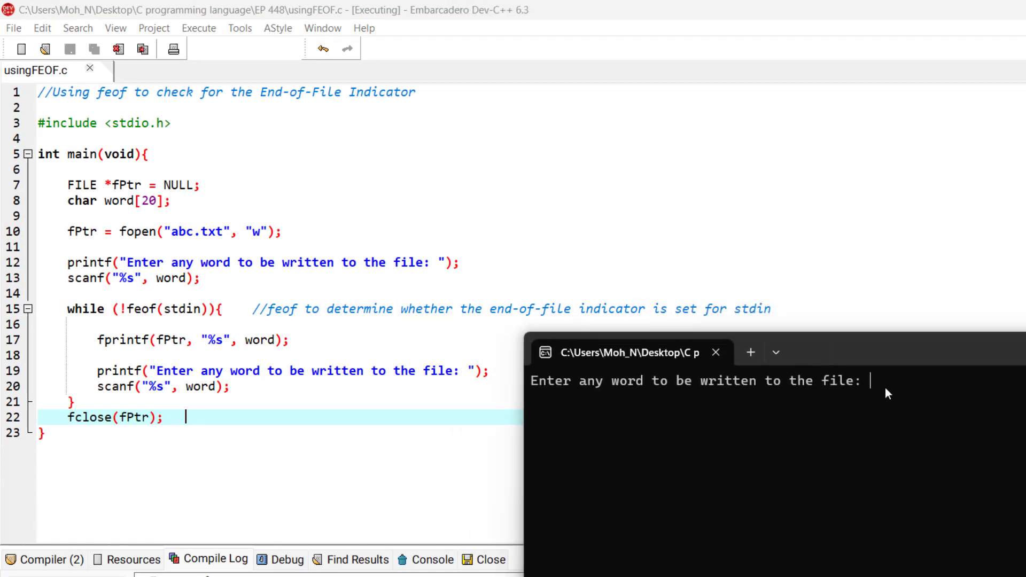
type("hi")
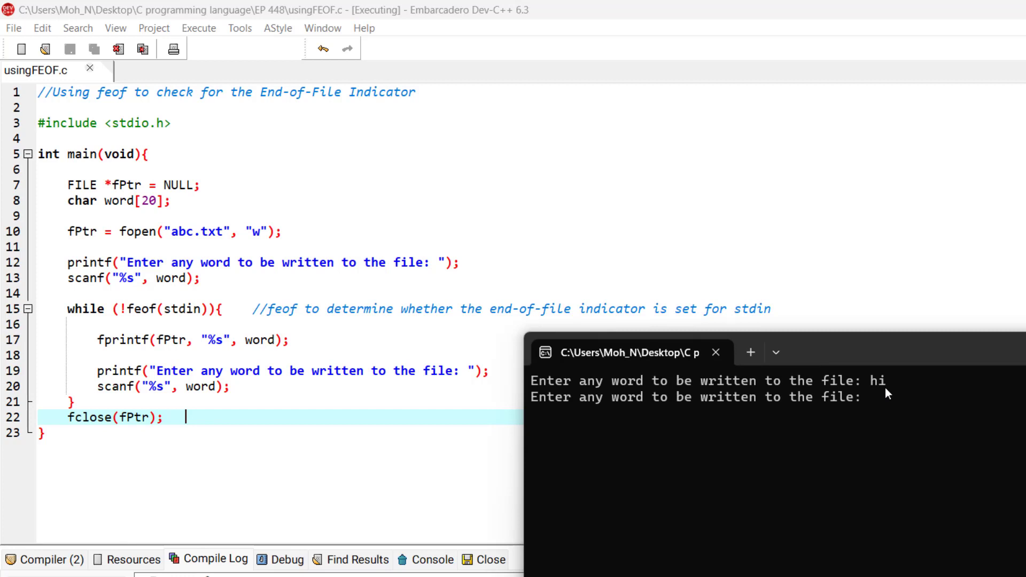
type("hello")
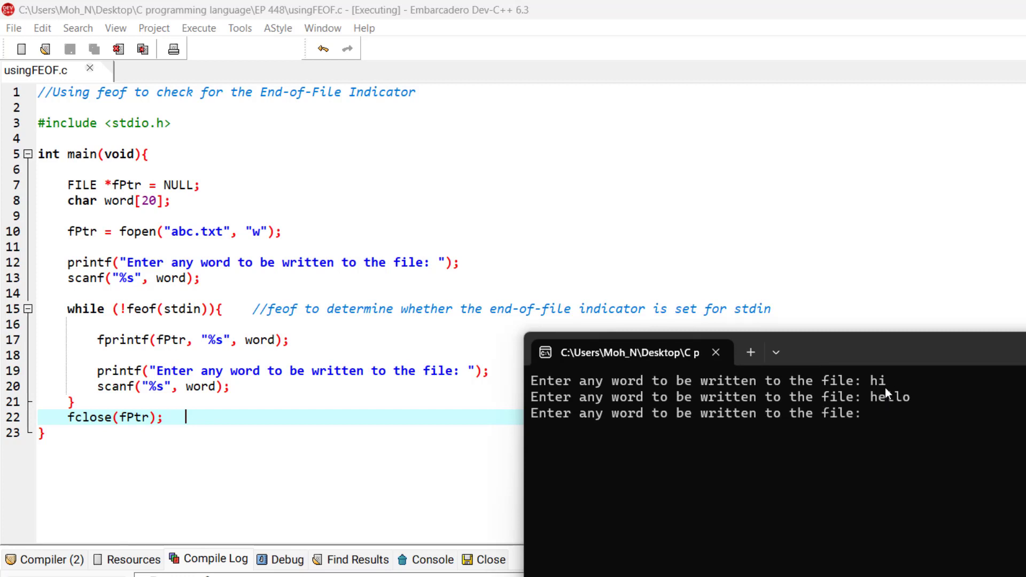
type("how")
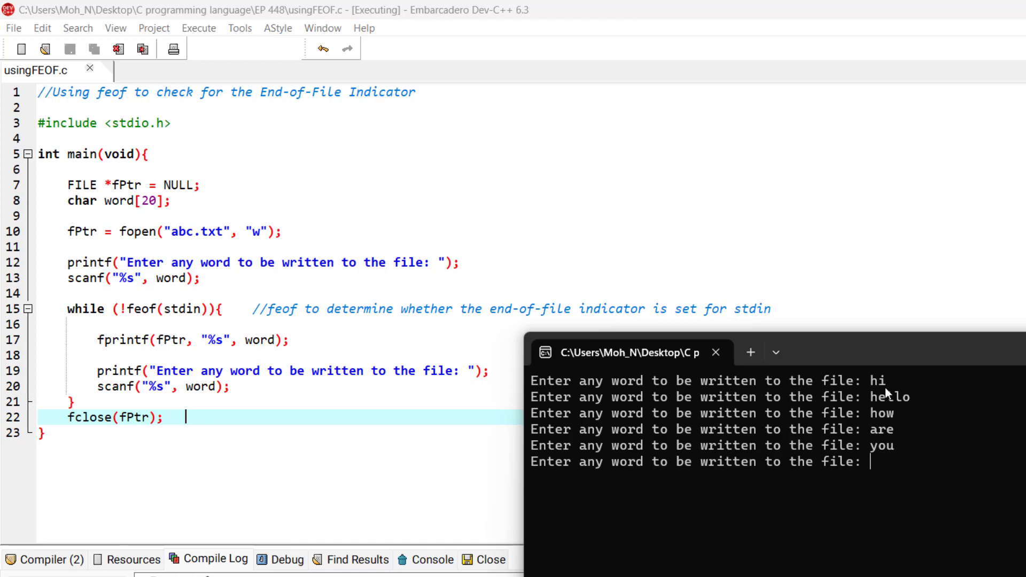
- Send Ctrl+Z end-of-input so the program finishes and the console closes
key("ctrl+z")
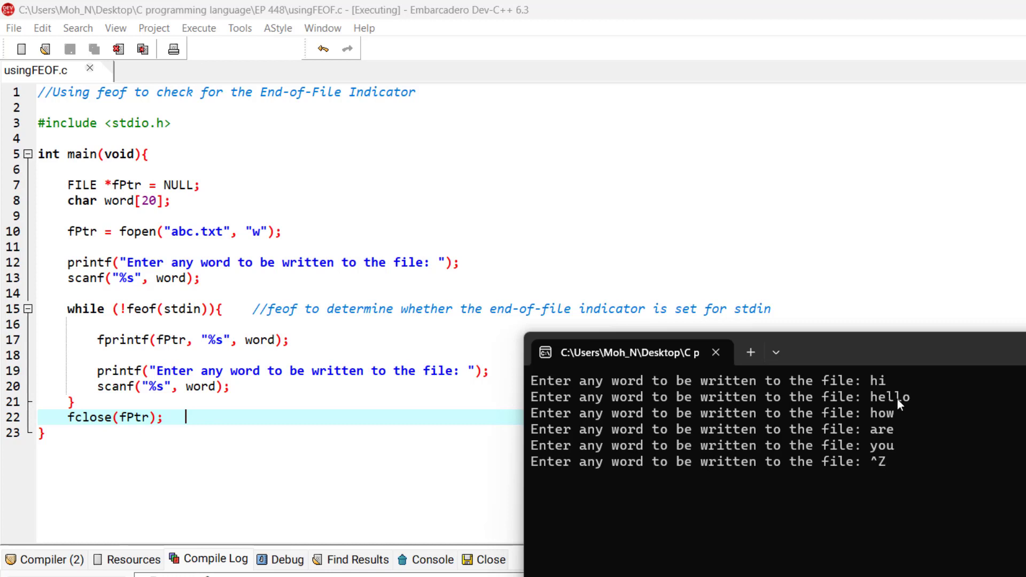
key("ctrl+z")
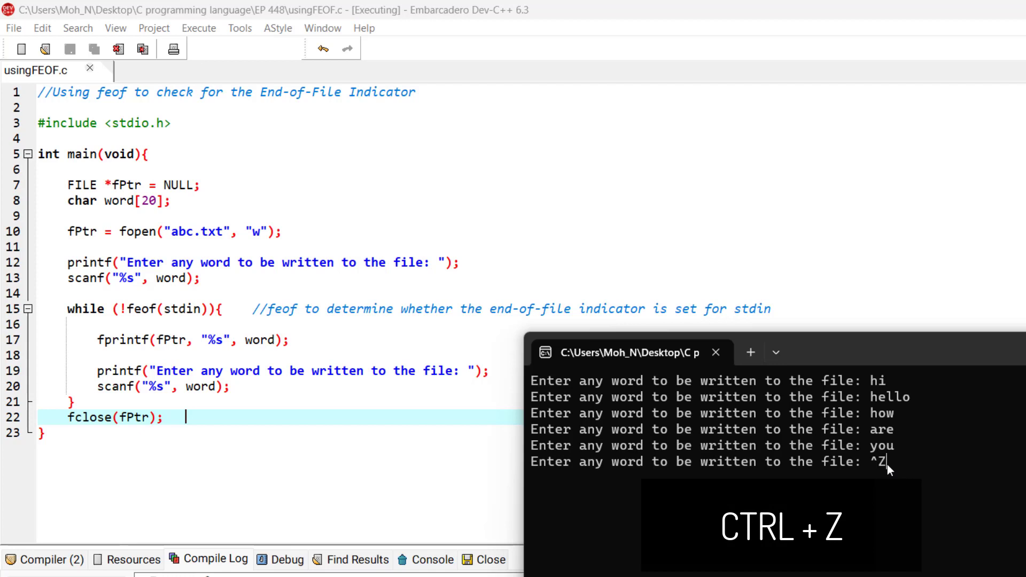
key("ctrl+z")
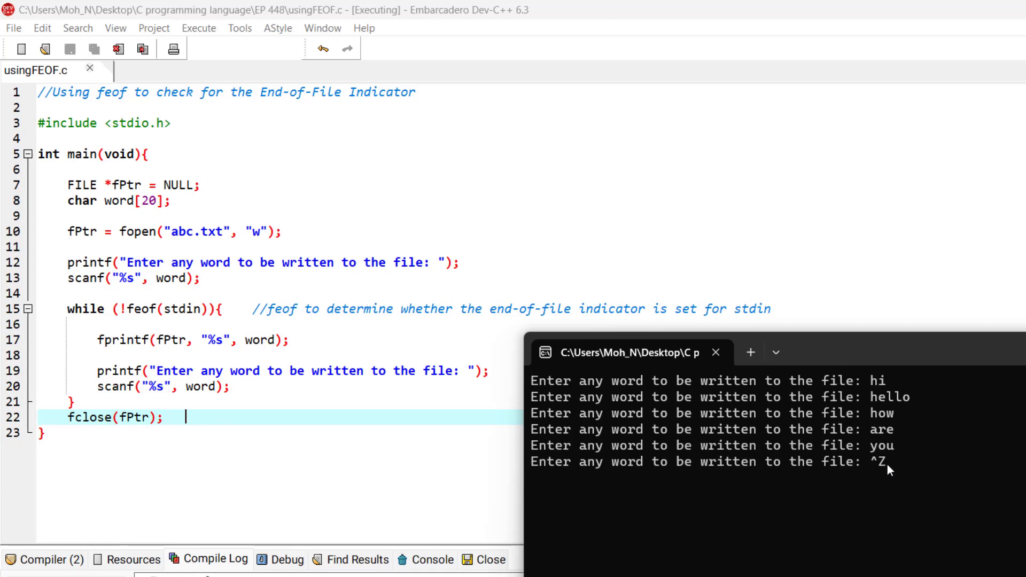
key("ctrl+z")
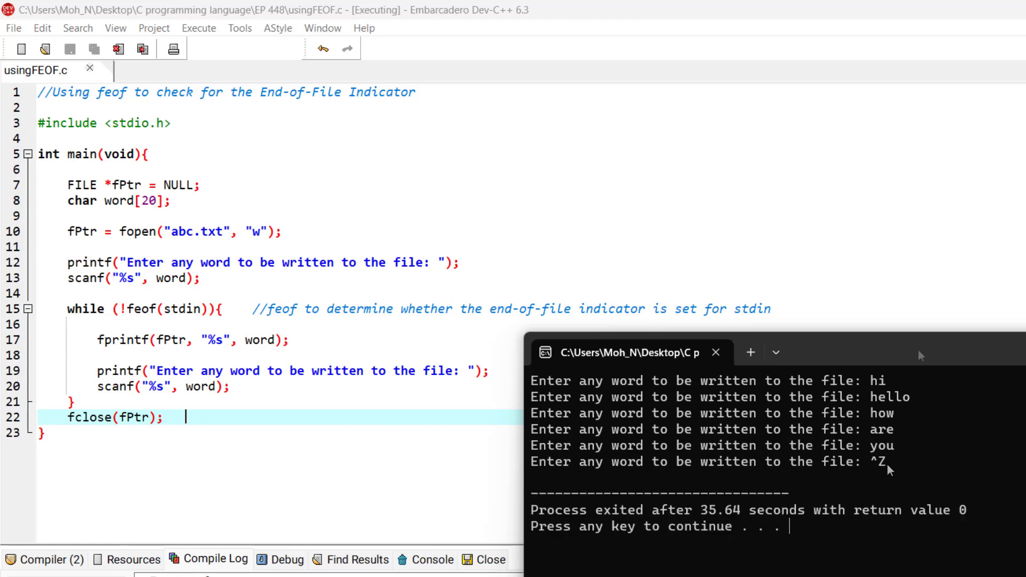
mouse_move(821, 544)
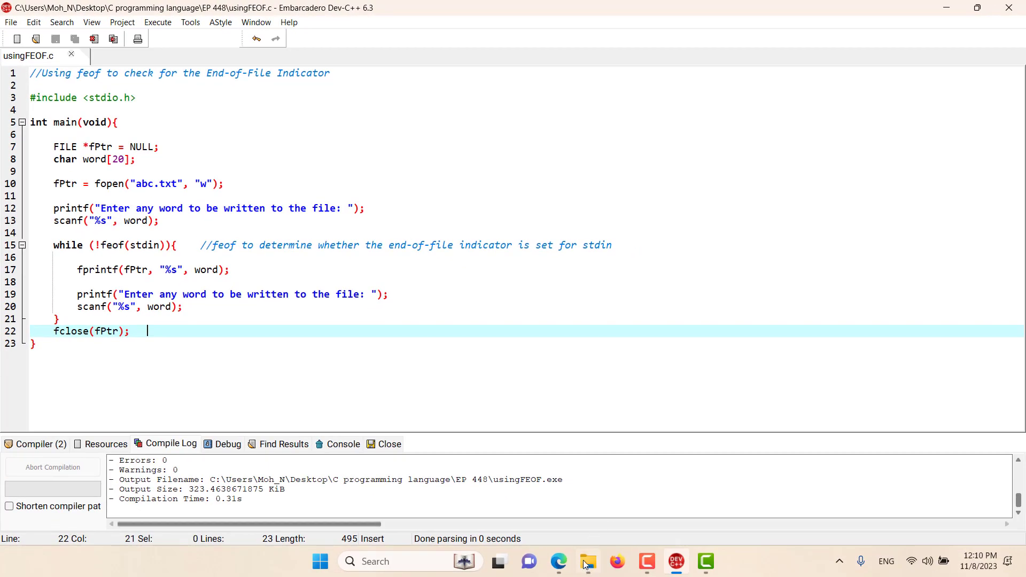
- Open abc.txt from File Explorer, see hihellohowareyou, close Notepad and return to Dev-C++
left_click(588, 562)
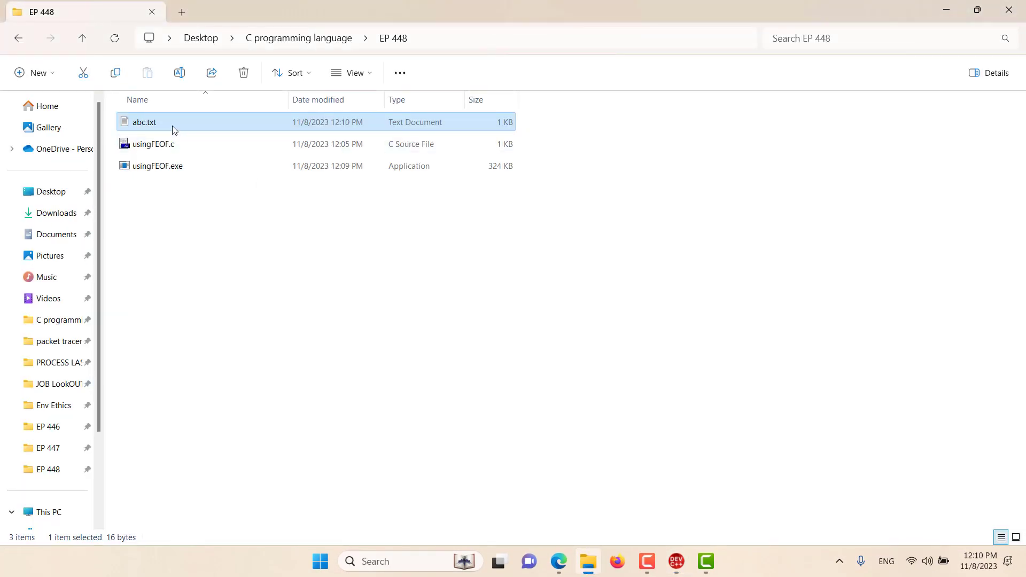
double_click(144, 122)
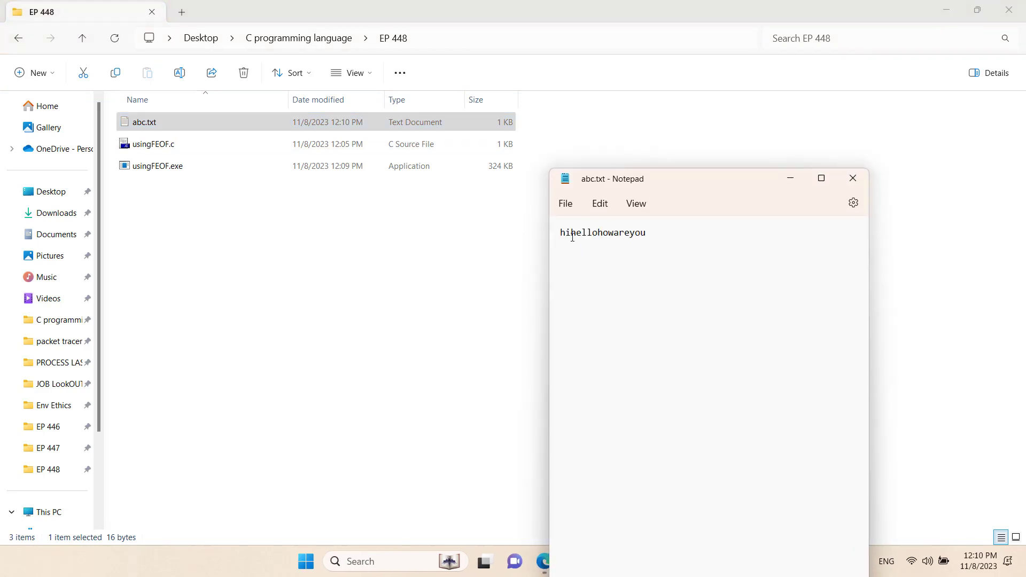
double_click(582, 233)
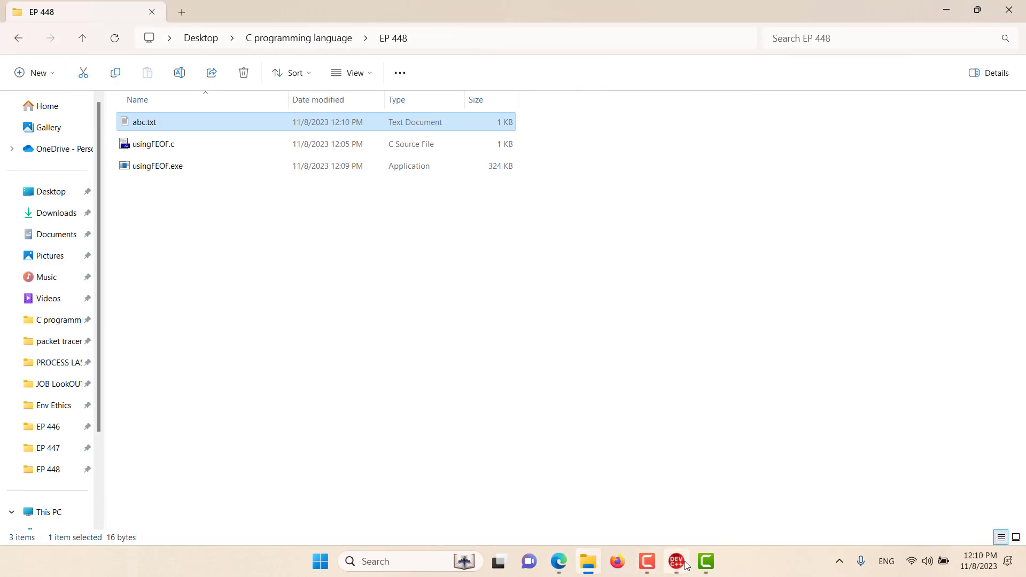
left_click(676, 561)
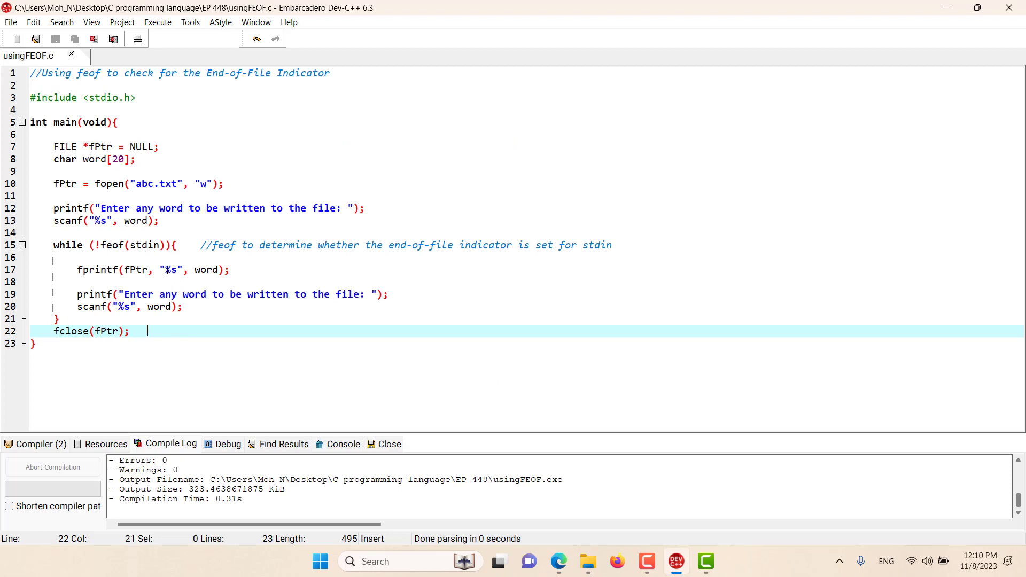
- Add a space before %s in fprintf, then Compile & Run and enter words like how, you
type("\" \"")
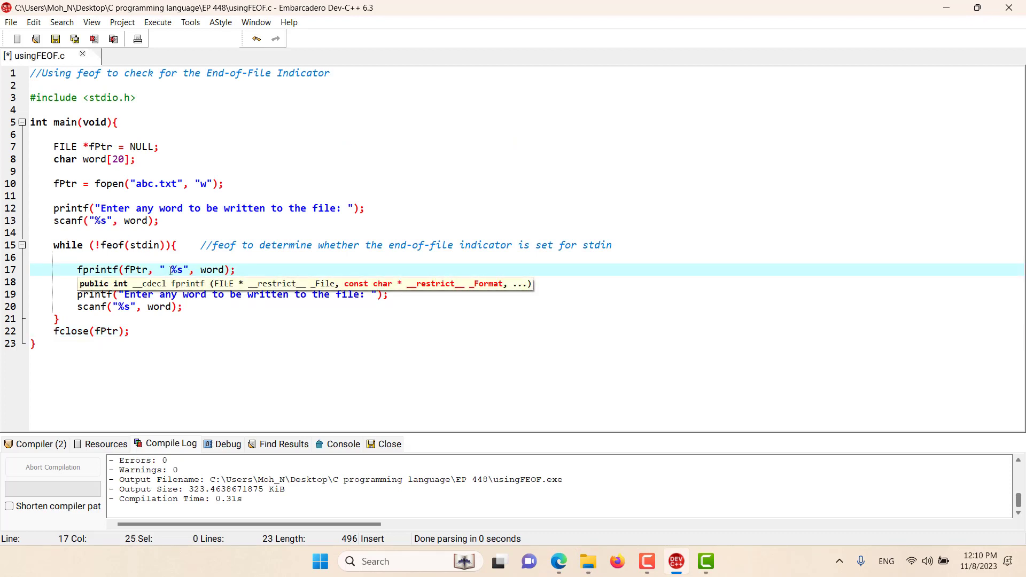
left_click(157, 21)
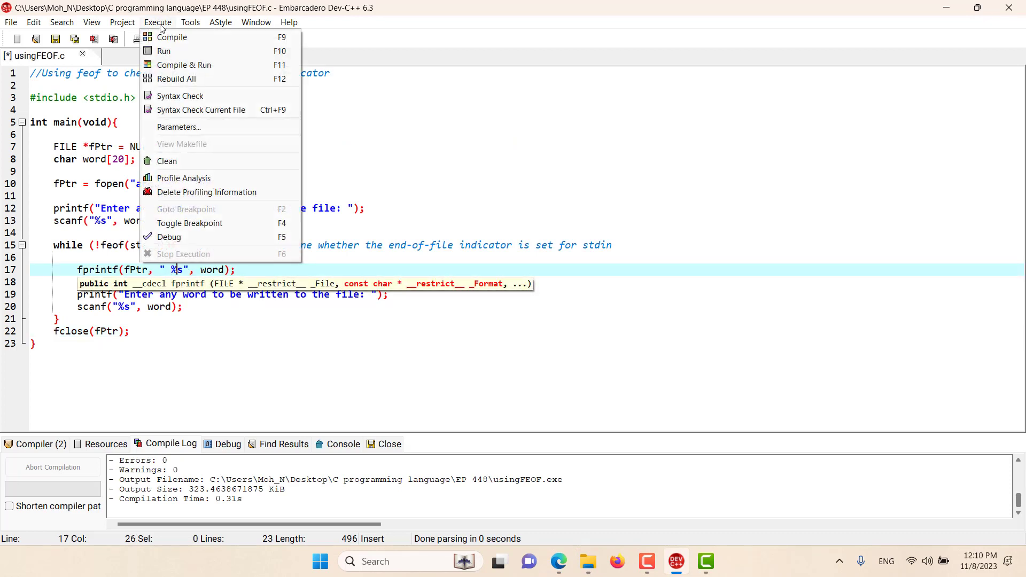
left_click(163, 51)
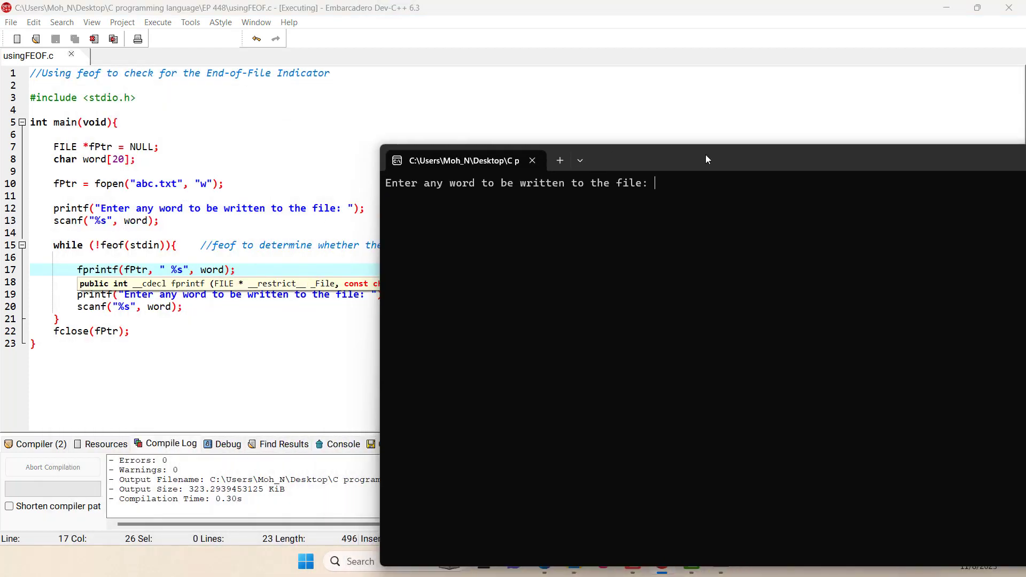
type("how")
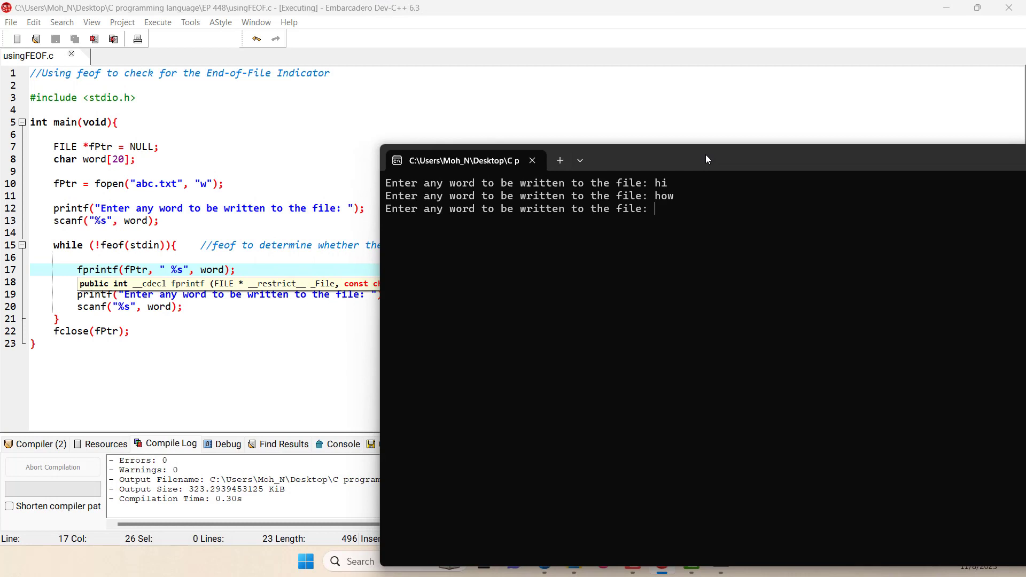
type("you")
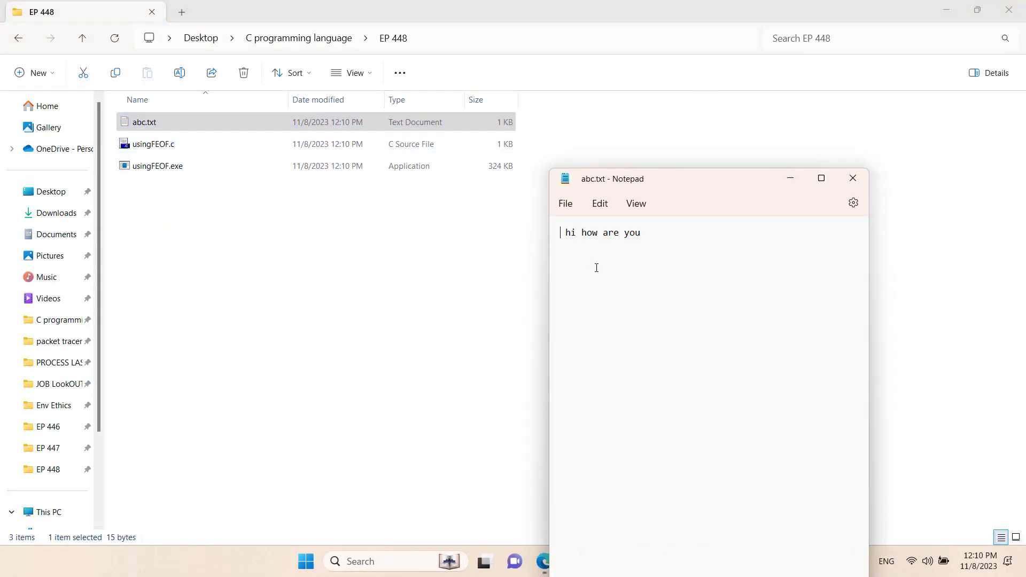
mouse_move(765, 230)
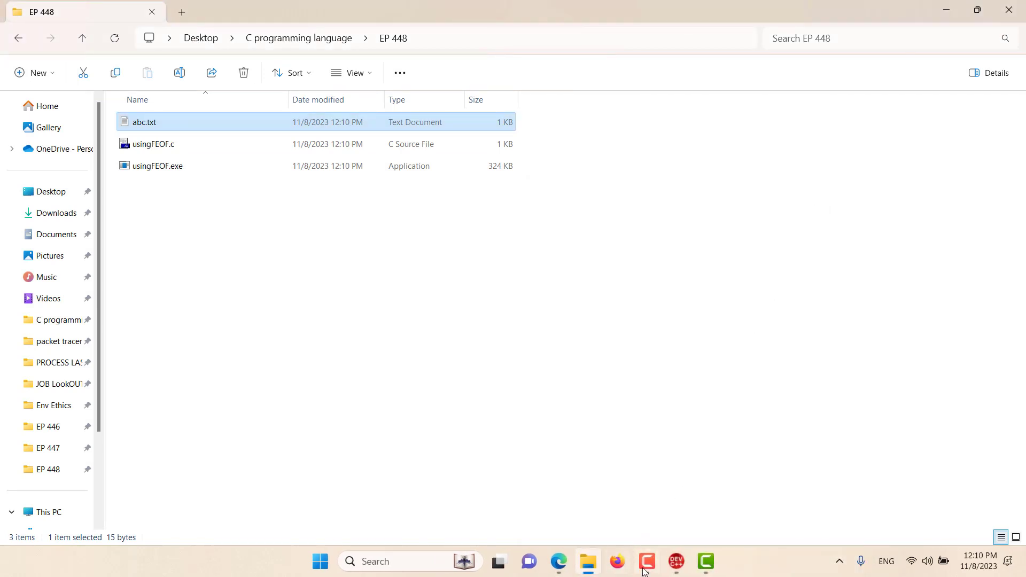
- Return to the Dev-C++ editor after checking the spaced words in abc.txt
left_click(676, 562)
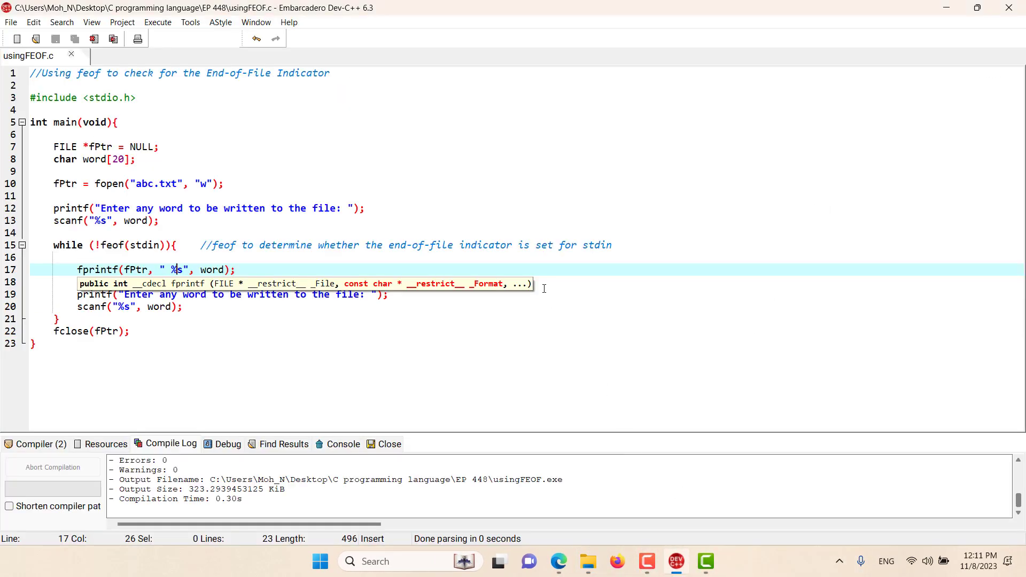